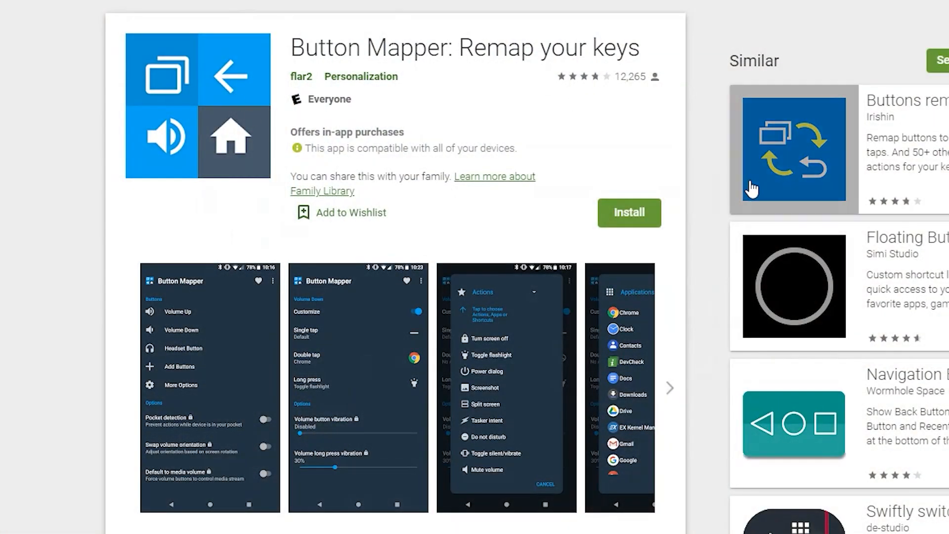
pyautogui.moveTo(629, 213)
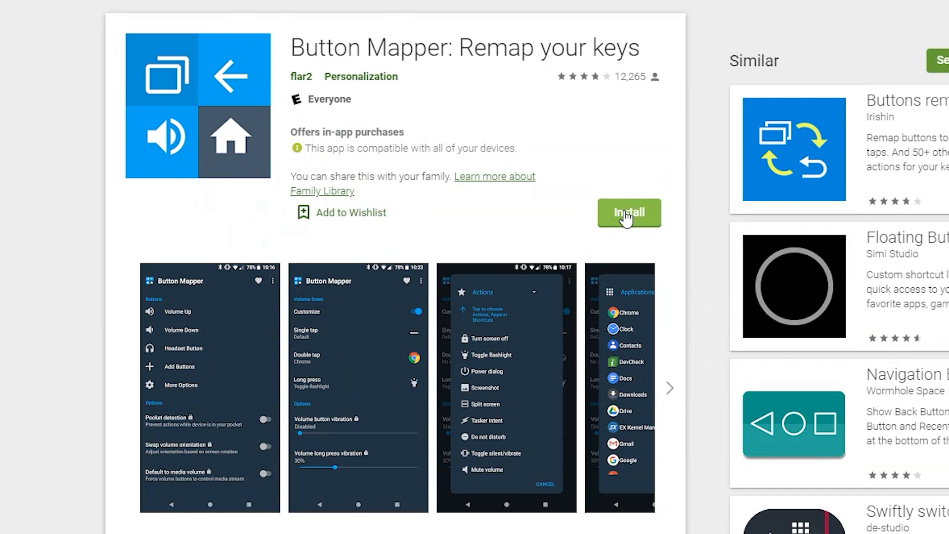
# Install Button Mapper: Remap your keys to the Google Chromecast and dismiss the confirmation.
pyautogui.click(629, 212)
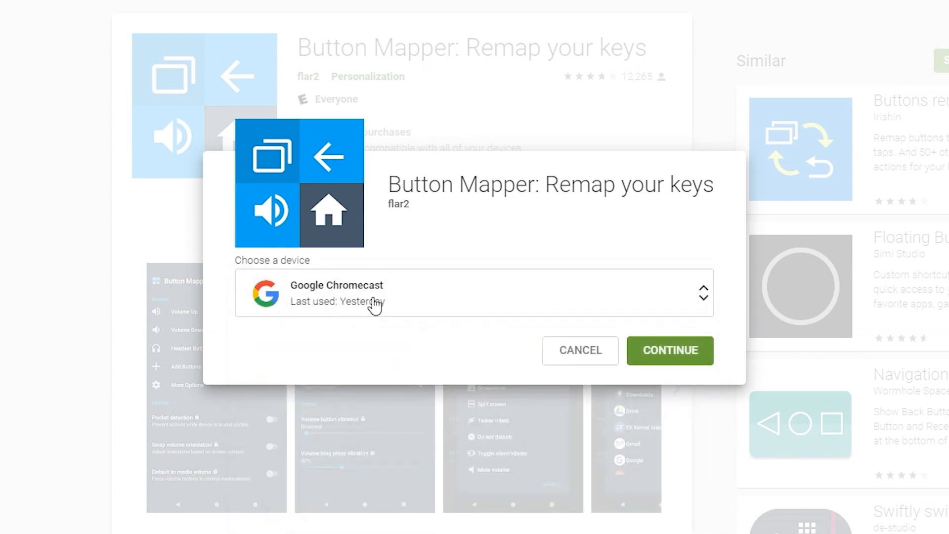
pyautogui.click(669, 350)
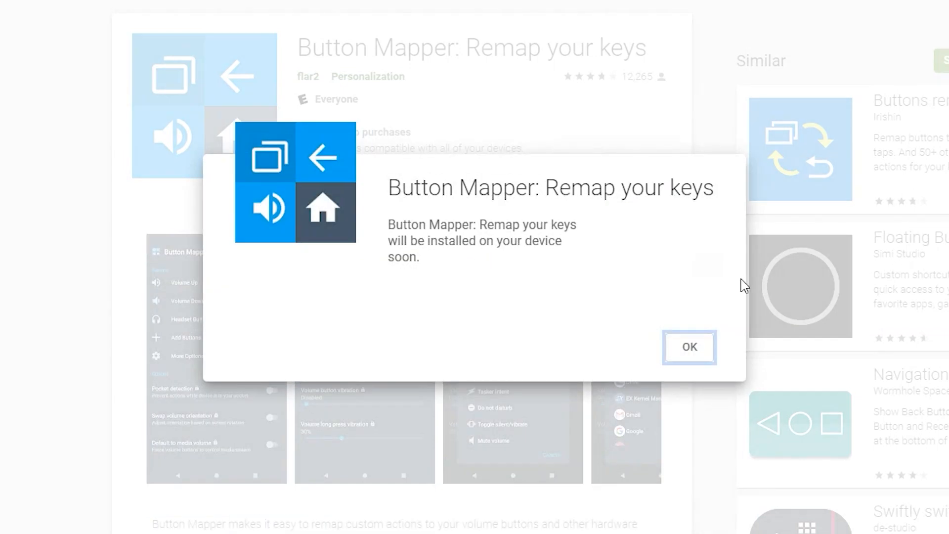
pyautogui.click(688, 347)
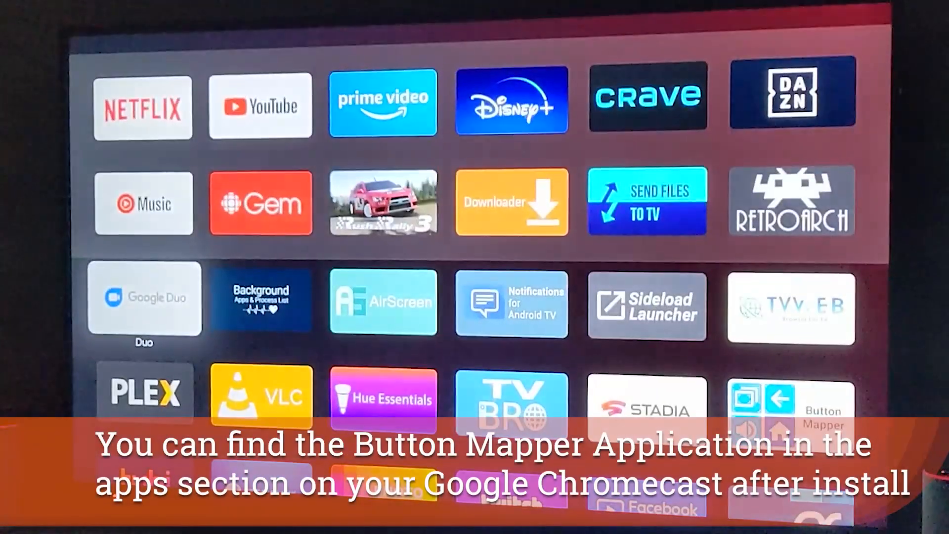
# Scroll the Google TV apps grid down to the row containing the Button Mapper tile.
pyautogui.scroll(-3)
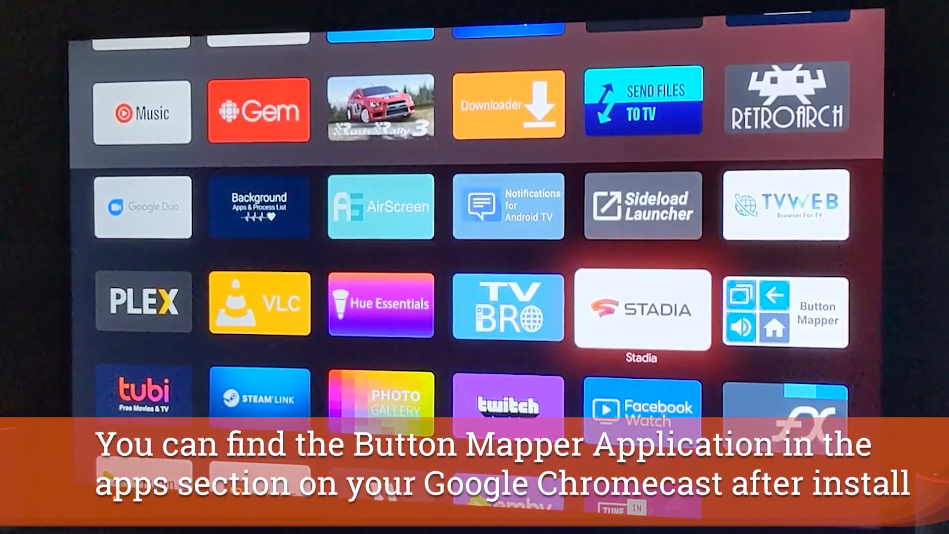